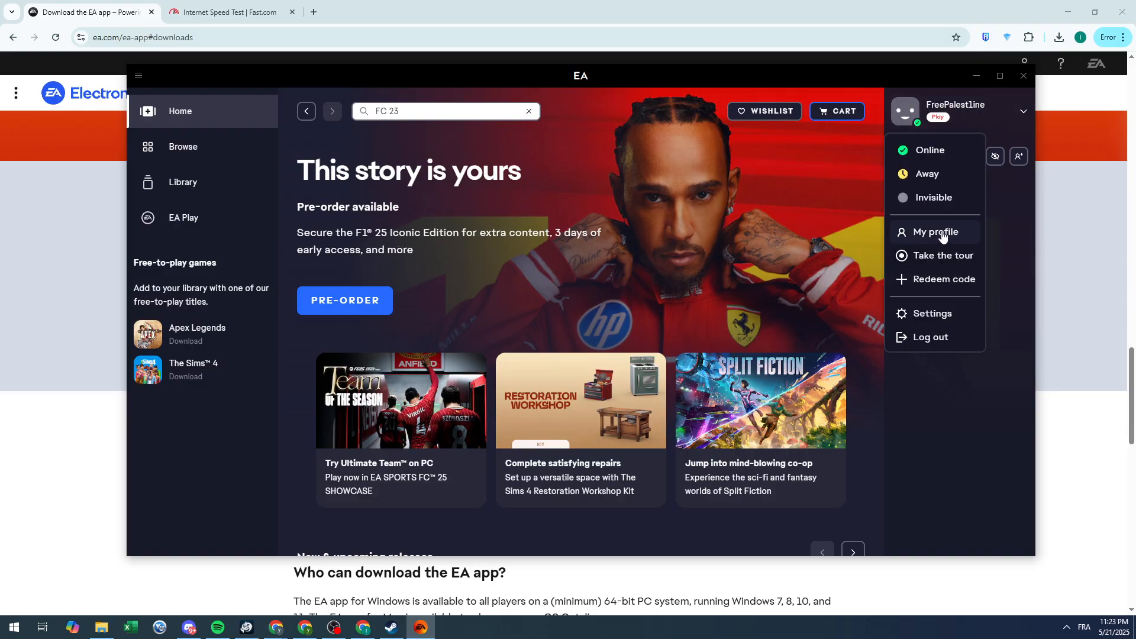
# - Open the EA app Settings on the My account section with profile and membership details
pyautogui.click(934, 232)
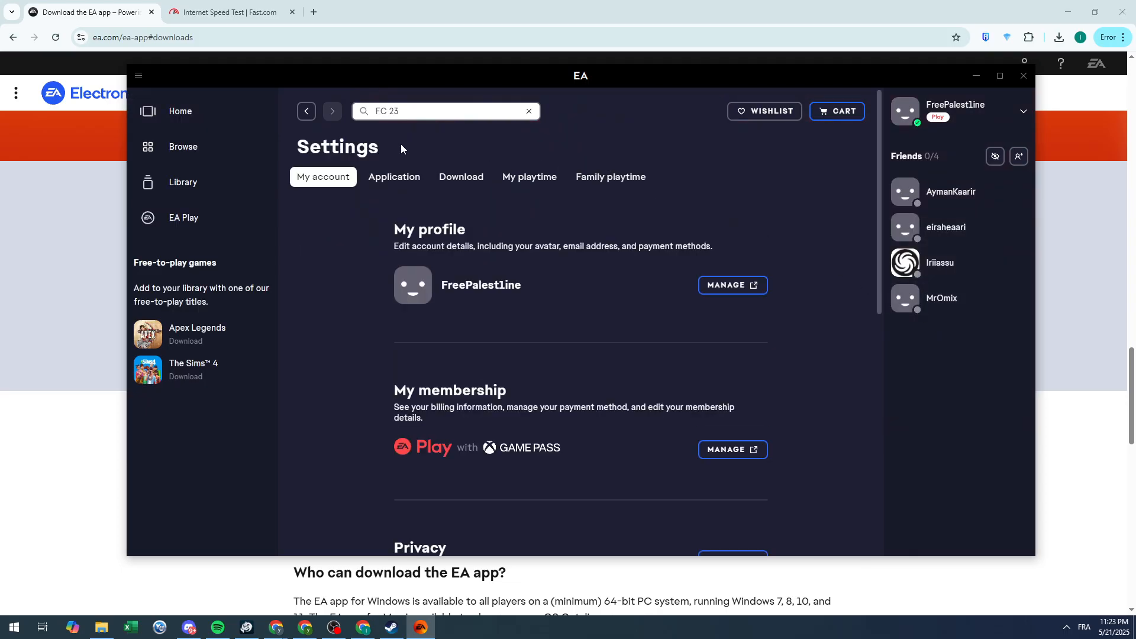
pyautogui.moveTo(729, 292)
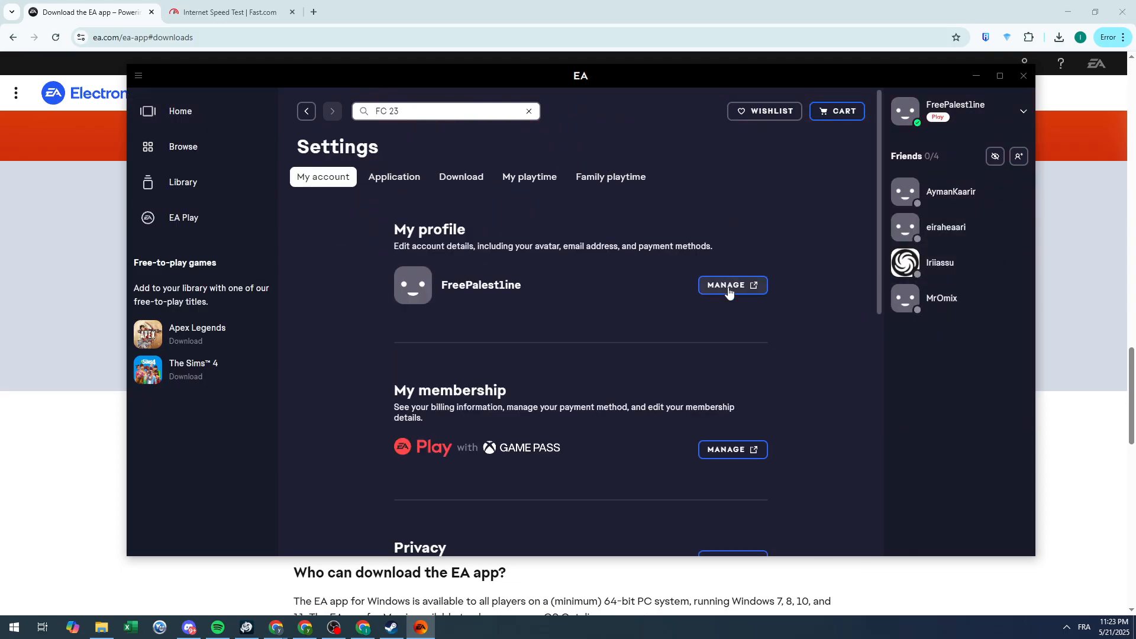
# - Manage My profile to load the EA Account Information page listing EA ID, name, email and region
pyautogui.click(732, 285)
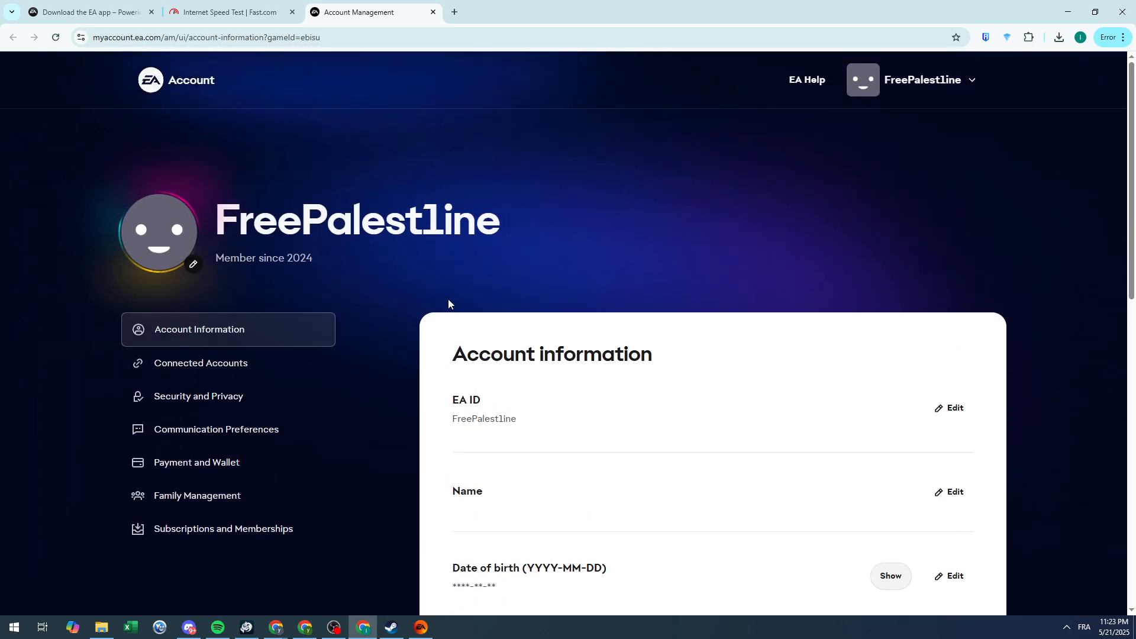
pyautogui.scroll(-3)
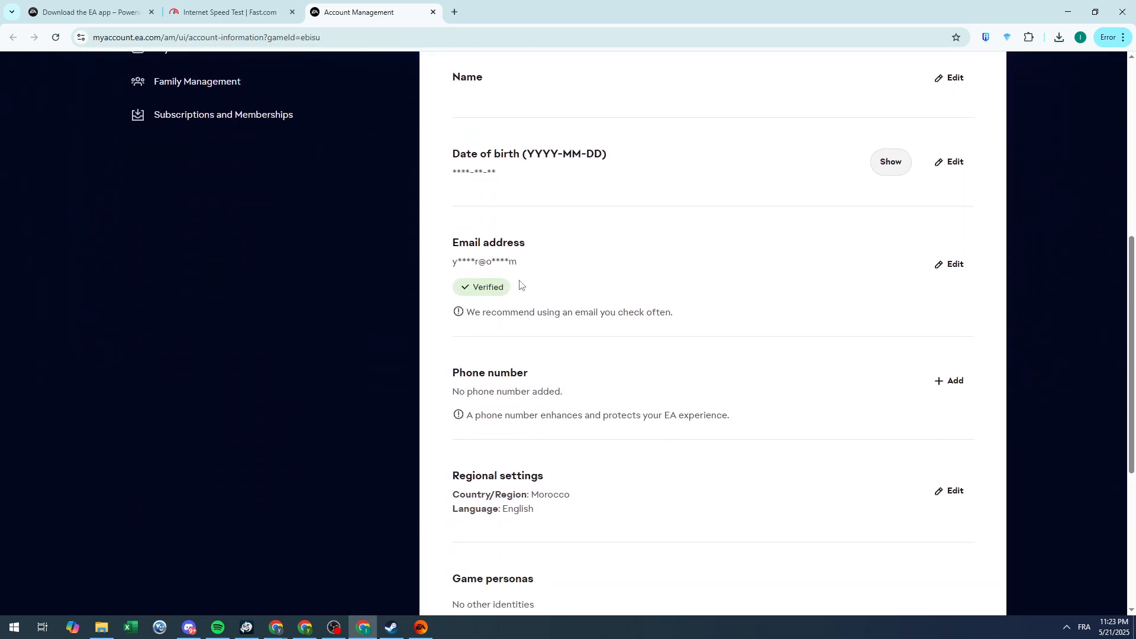
pyautogui.scroll(3)
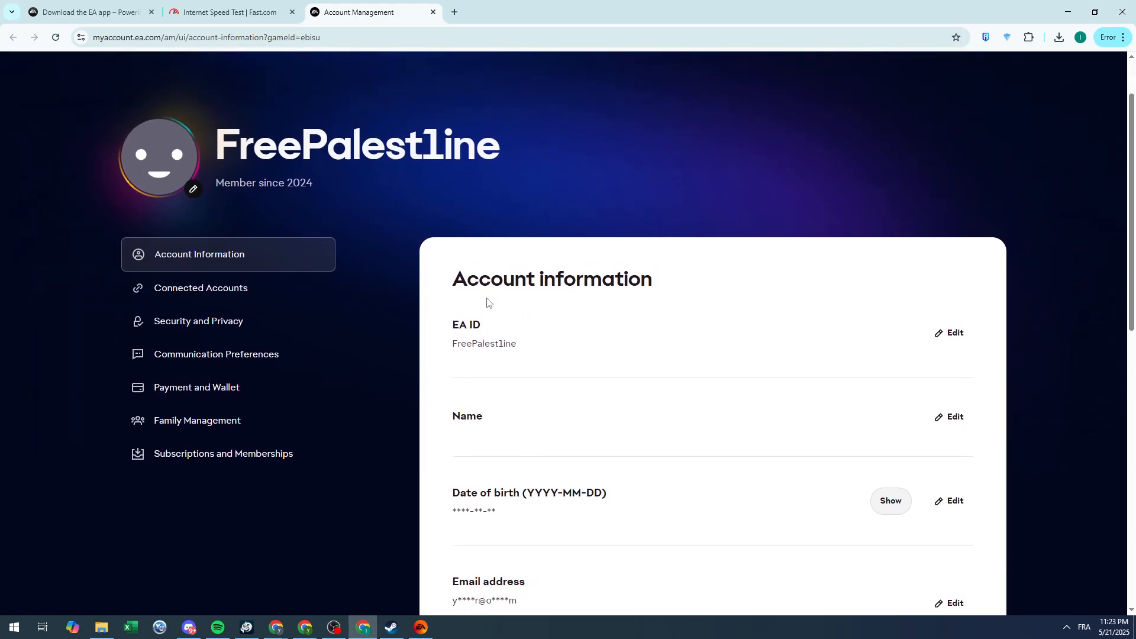
pyautogui.moveTo(164, 329)
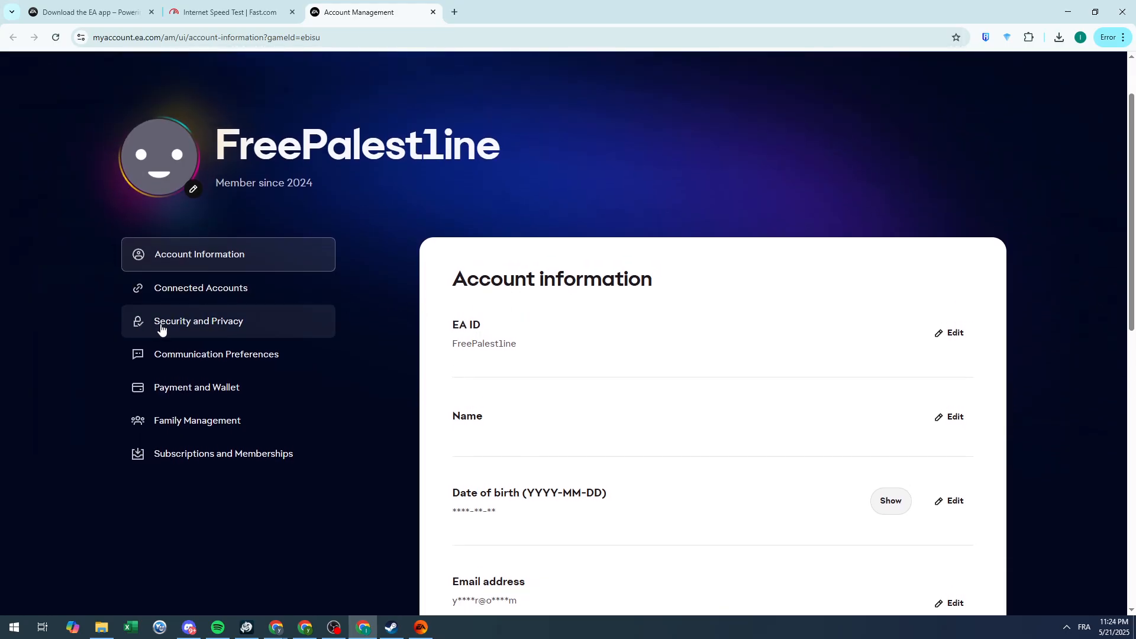
# - Switch to Security and Privacy, showing two-factor authentication disabled
pyautogui.click(198, 320)
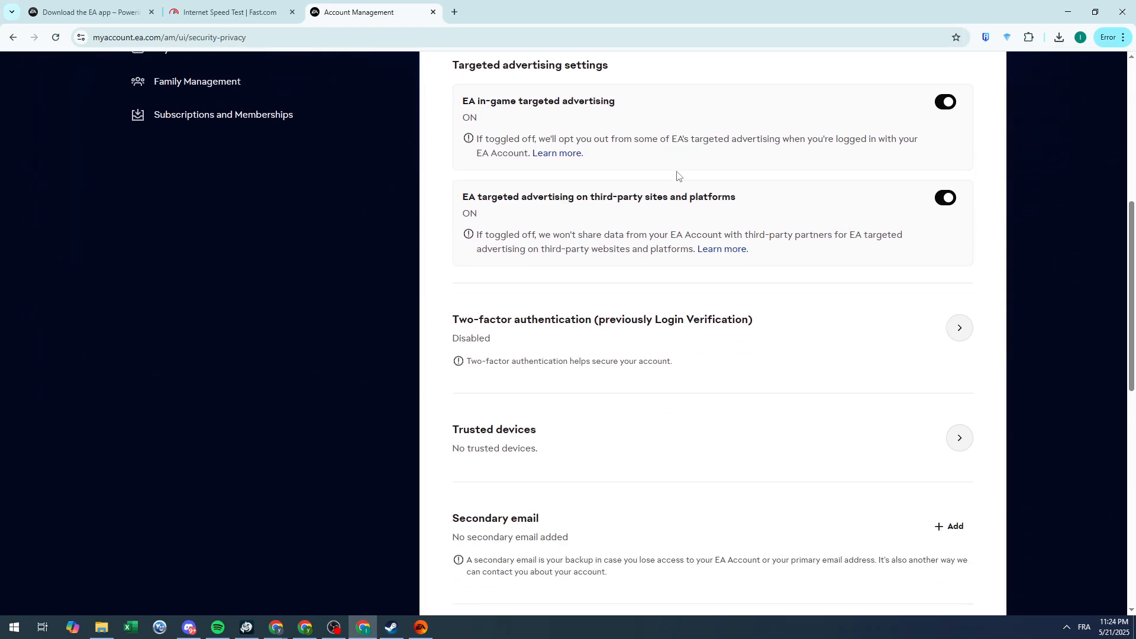
pyautogui.scroll(-3)
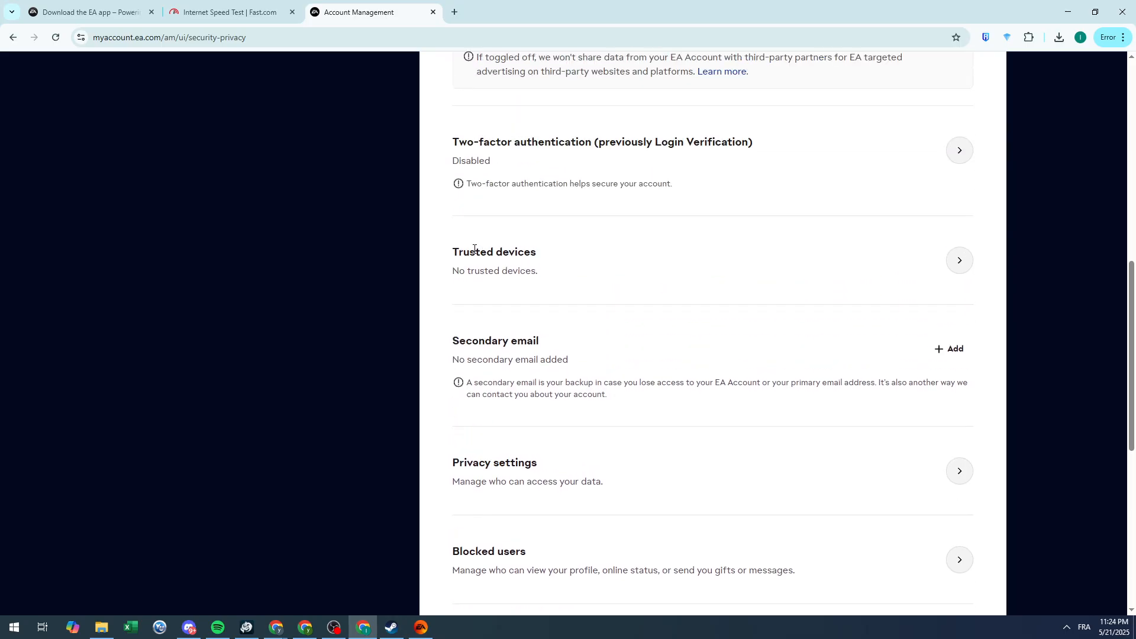
pyautogui.scroll(-3)
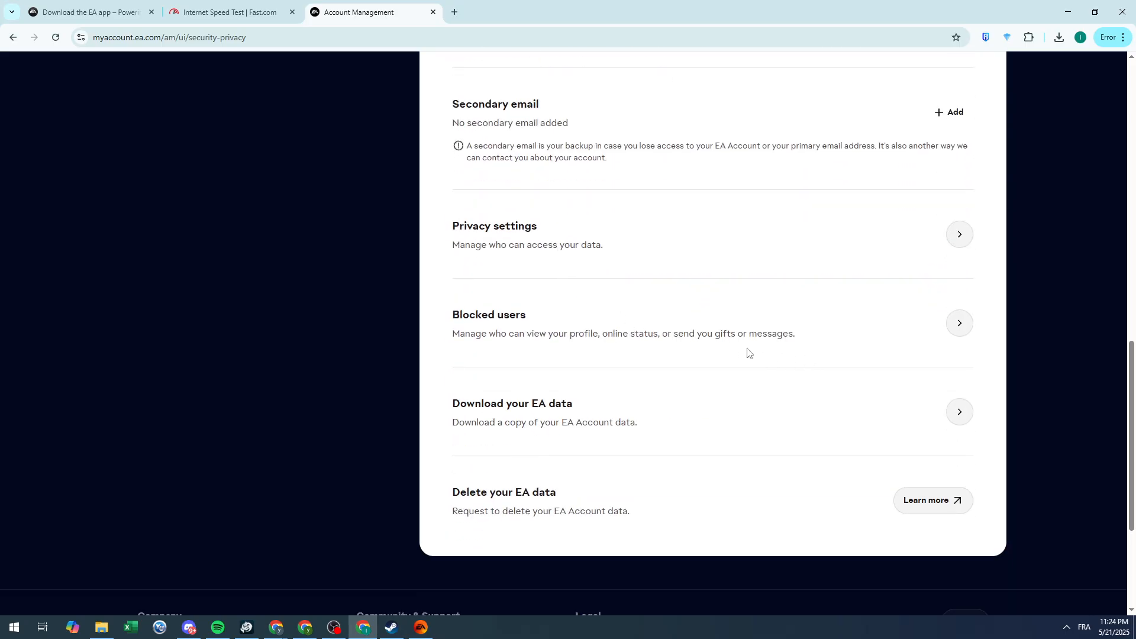
pyautogui.scroll(3)
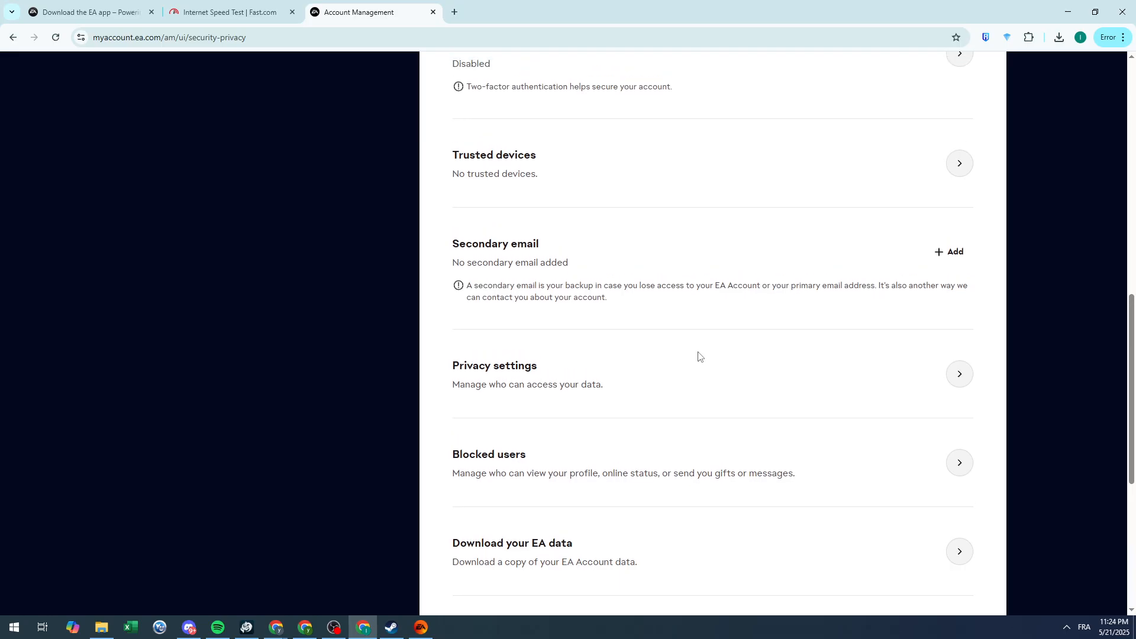
pyautogui.scroll(3)
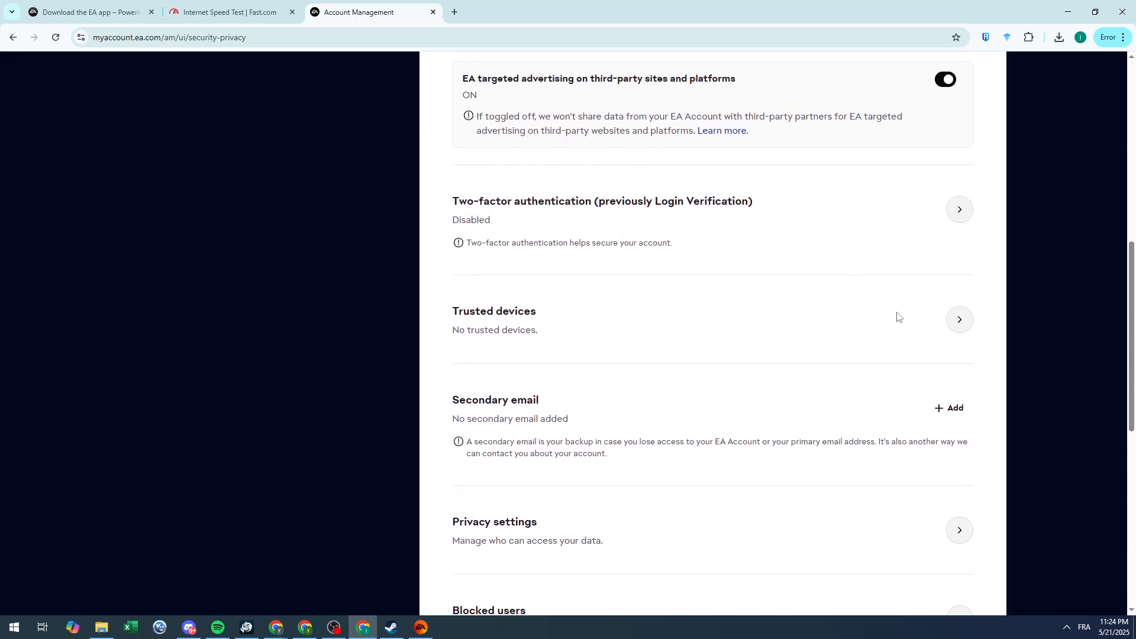
# - View Trusted devices, confirming none exist without two-factor authentication
pyautogui.click(959, 319)
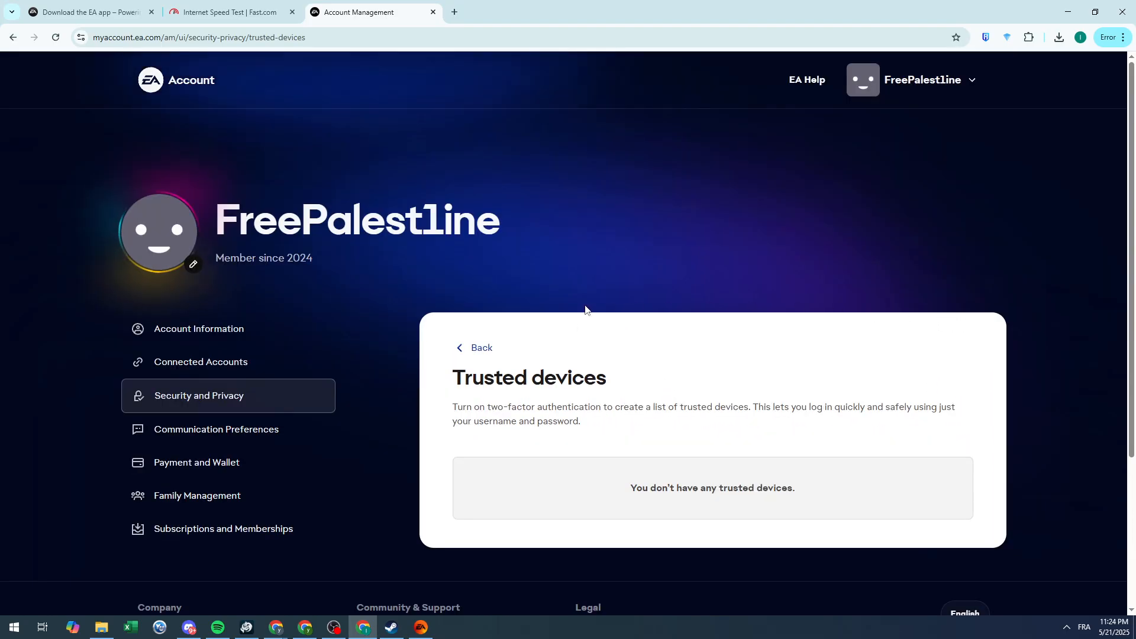
pyautogui.scroll(-3)
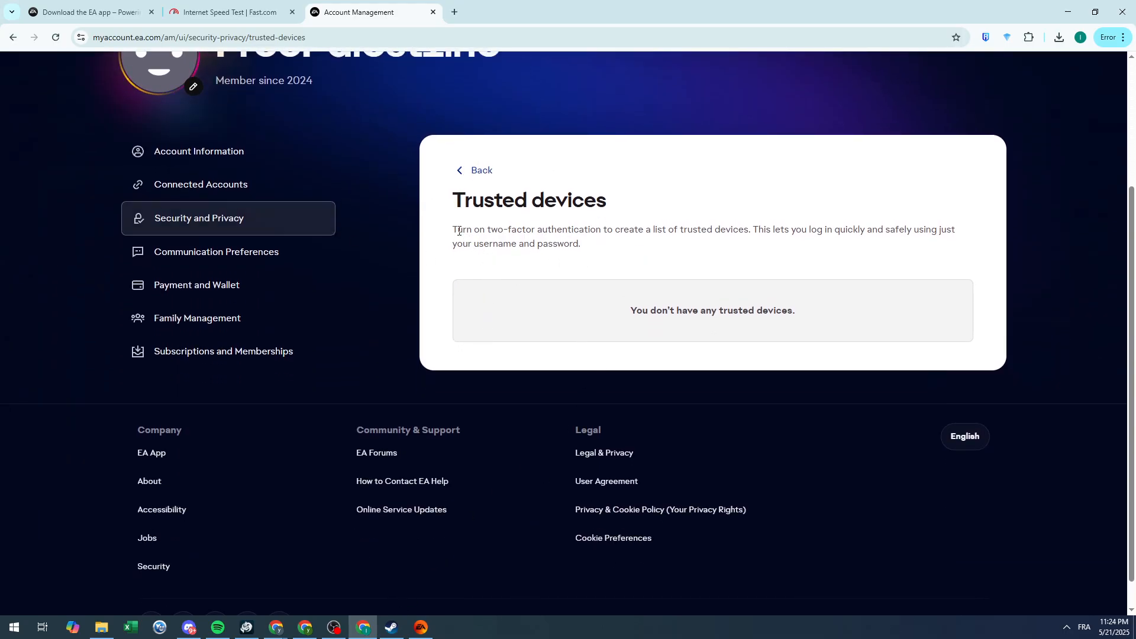
pyautogui.moveTo(453, 230); pyautogui.dragTo(651, 229)
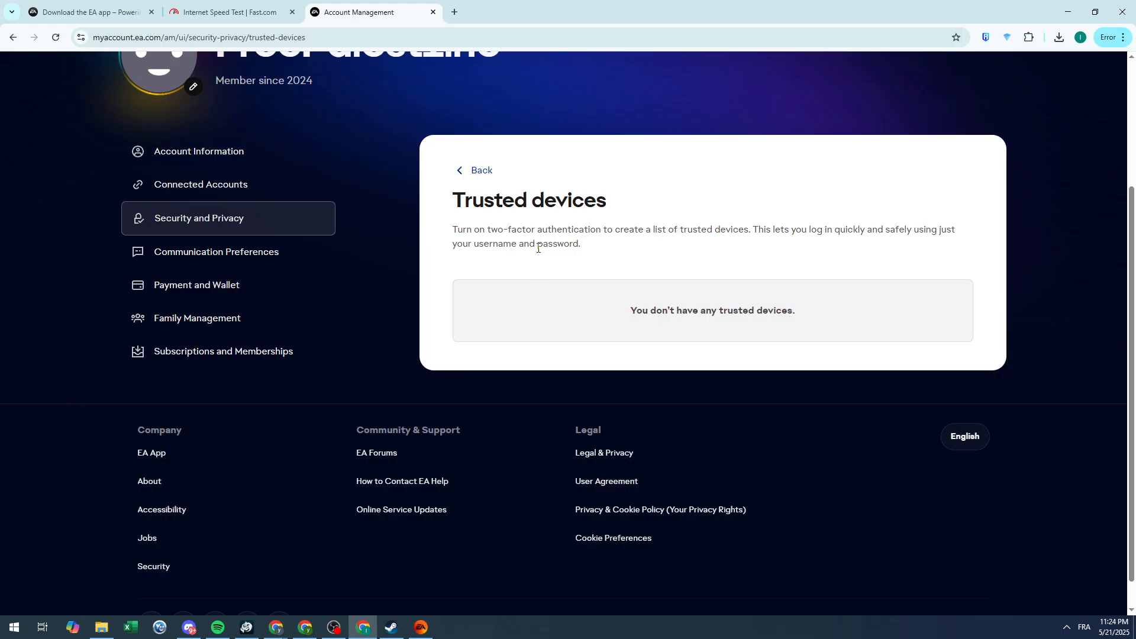
pyautogui.moveTo(537, 246)
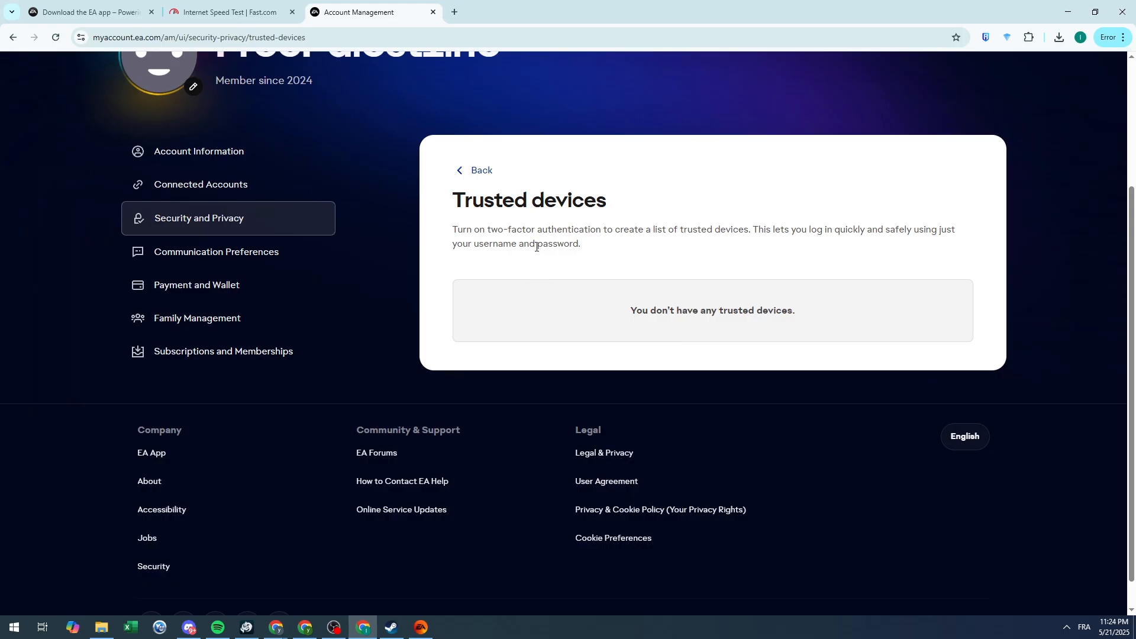
pyautogui.moveTo(534, 252)
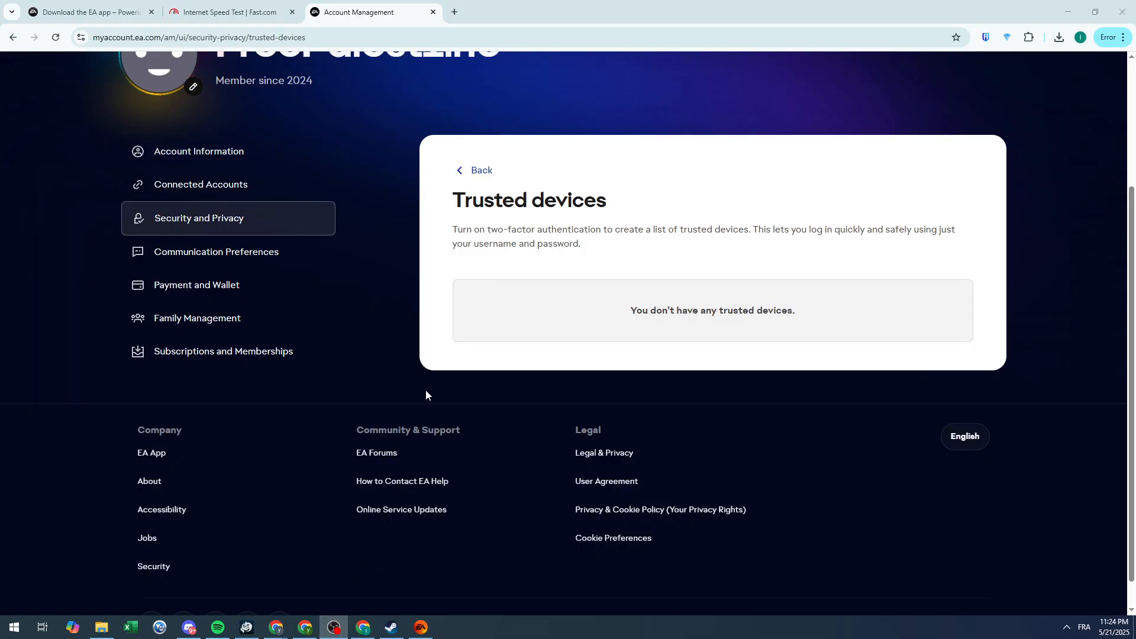
pyautogui.moveTo(433, 381)
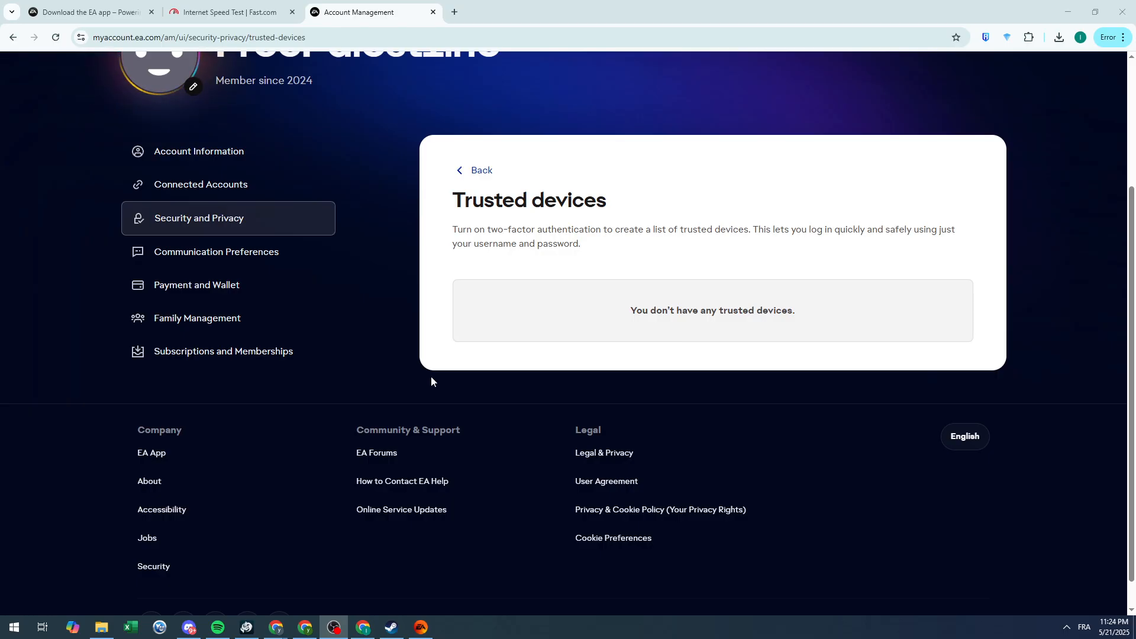